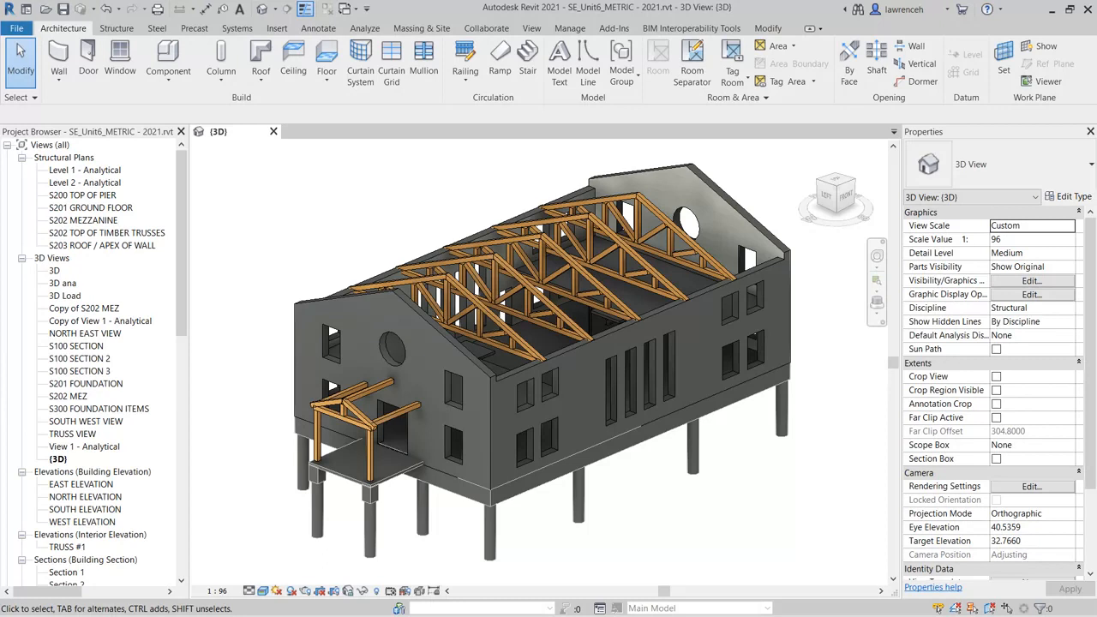
pyautogui.moveTo(201, 248)
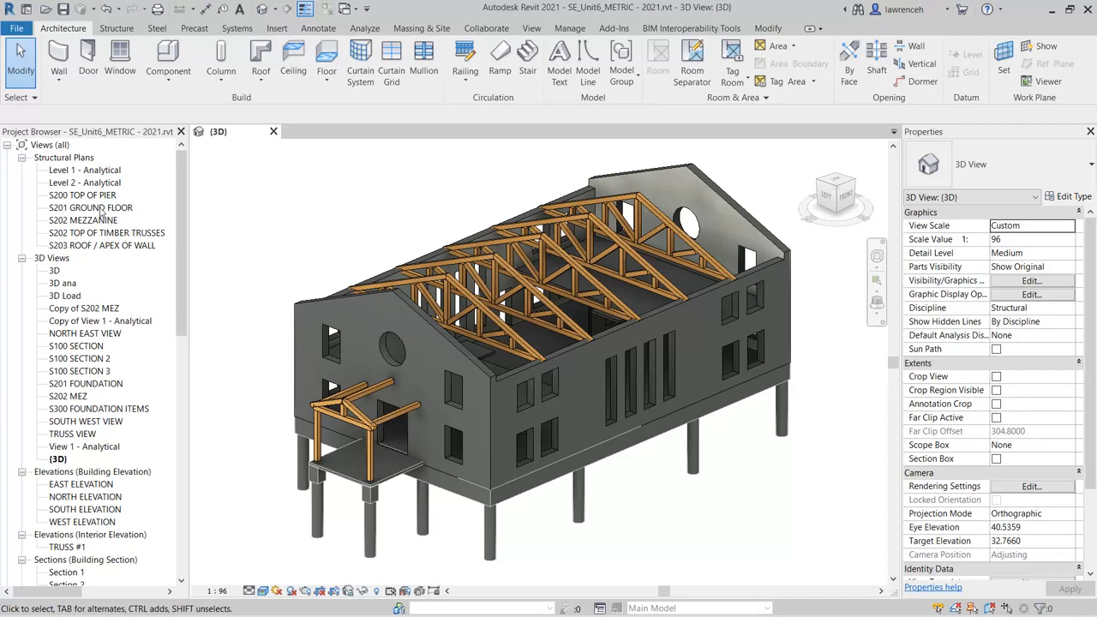
# Open the S201 GROUND FLOOR structural plan from the Project Browser
pyautogui.doubleClick(90, 207)
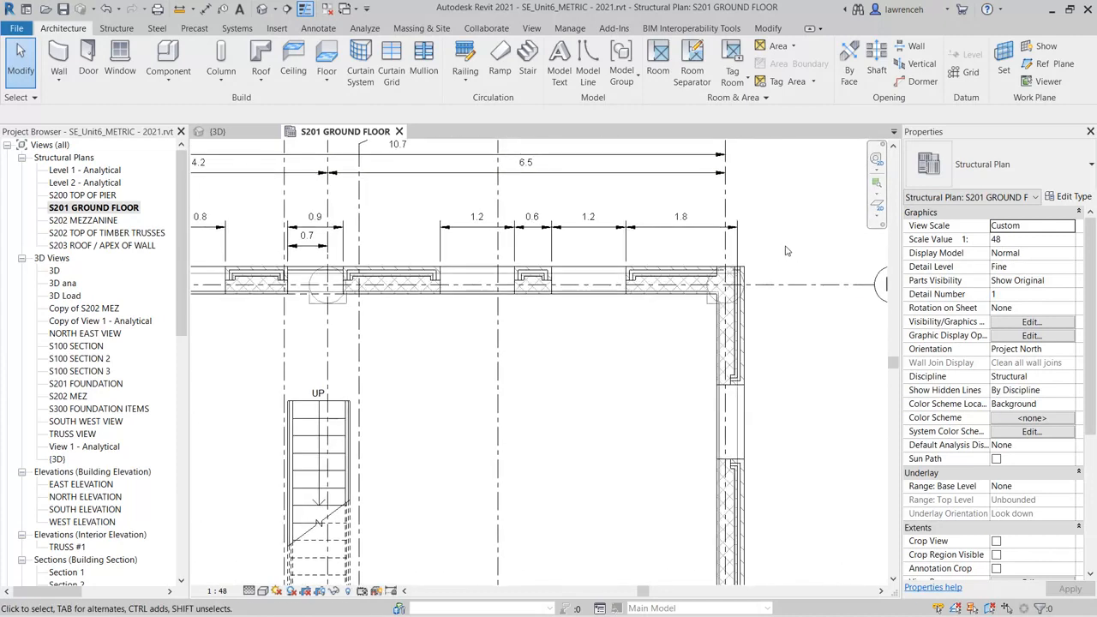
pyautogui.moveTo(780, 255)
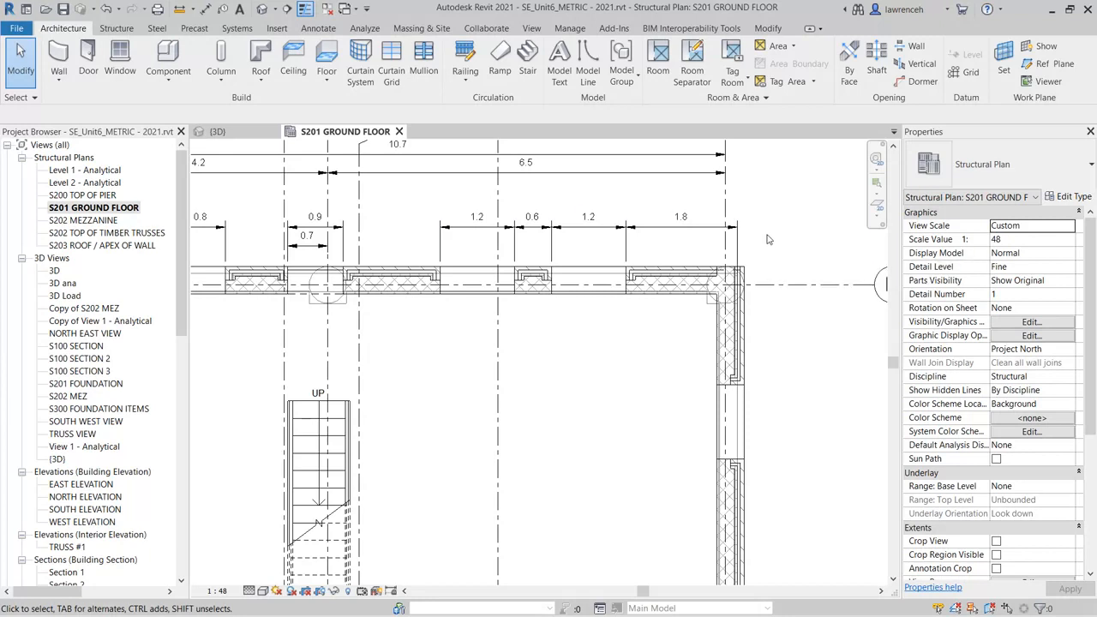
pyautogui.moveTo(660, 397)
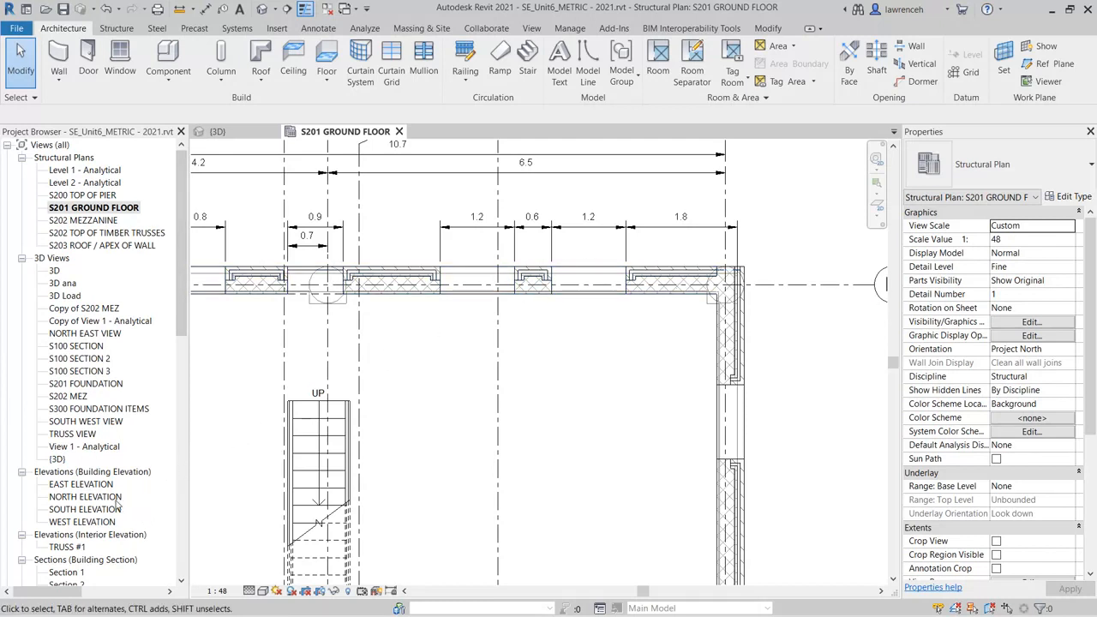
# Open the SOUTH ELEVATION view showing grids, levels and window openings
pyautogui.doubleClick(87, 509)
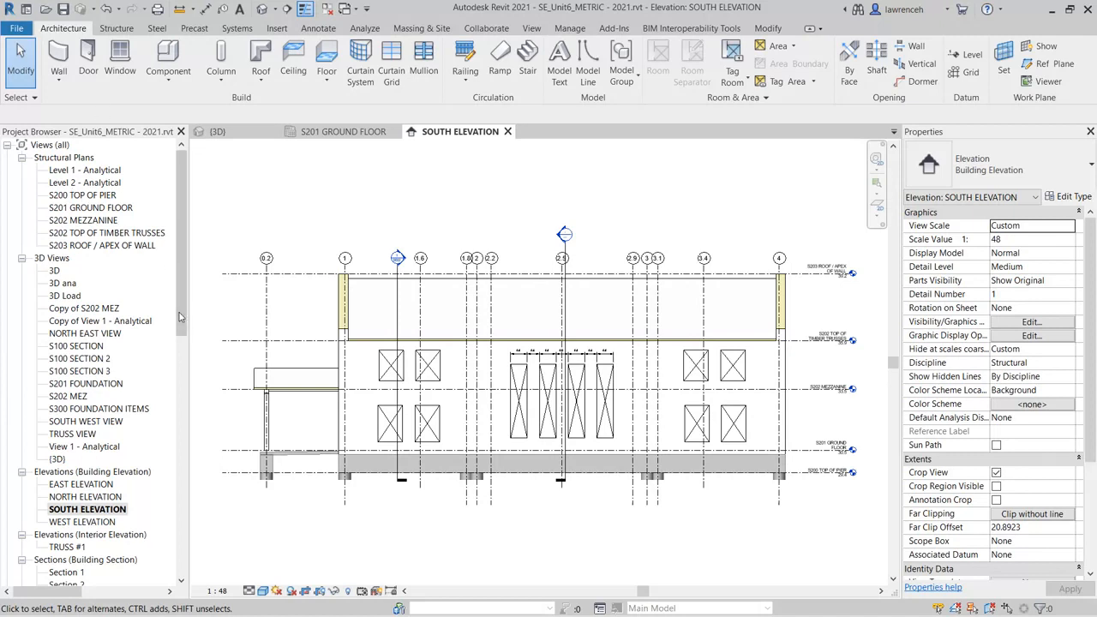
pyautogui.scroll(-3)
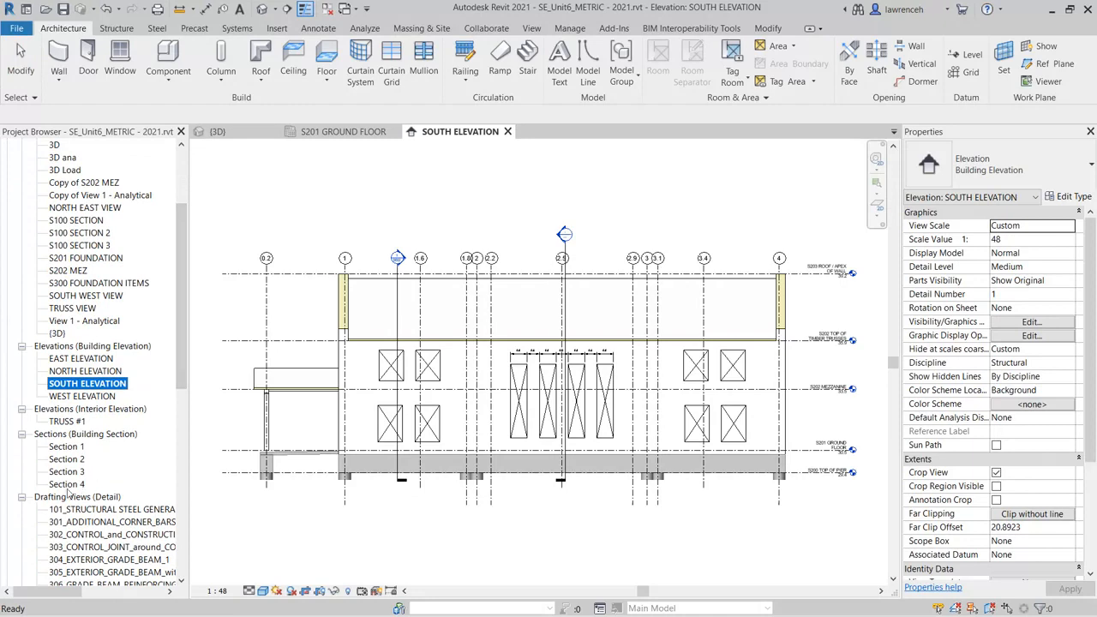
# Open the Section 4 building section view
pyautogui.doubleClick(66, 484)
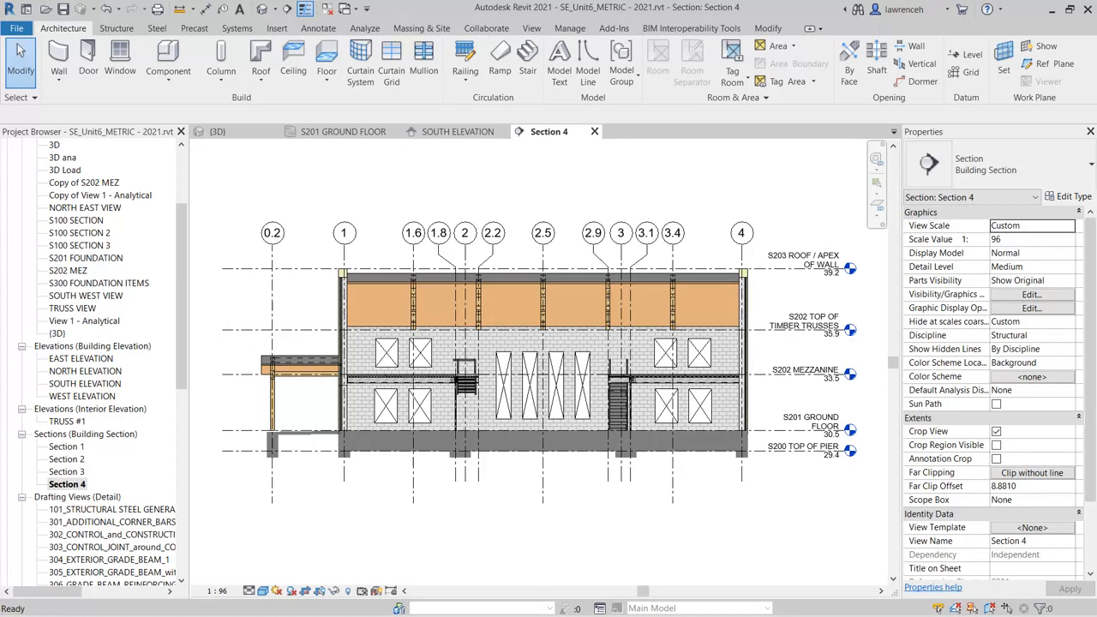
pyautogui.click(67, 484)
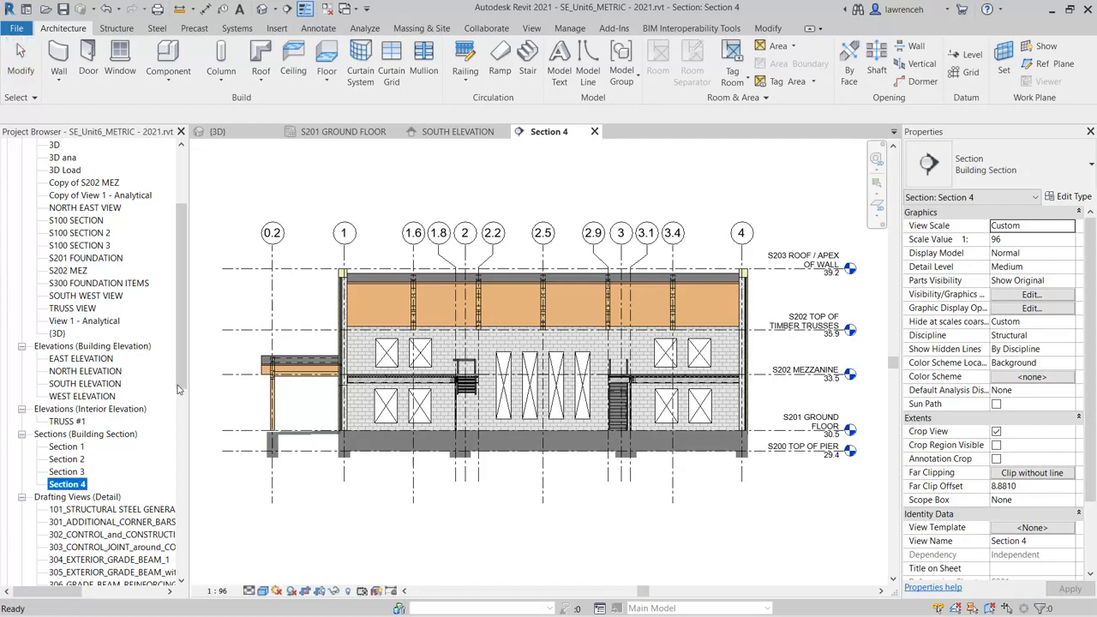
# Open the 506_STEEL_BEAM_MASONRY_WALL_CONNECTION drafting detail under Drafting Views
pyautogui.scroll(-3)
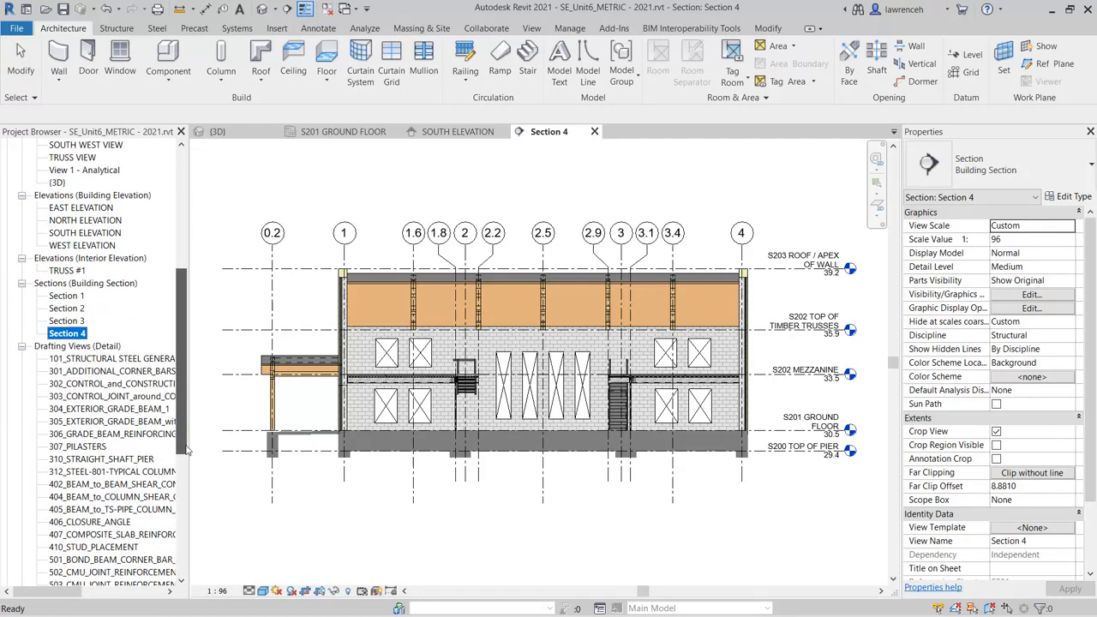
pyautogui.scroll(-3)
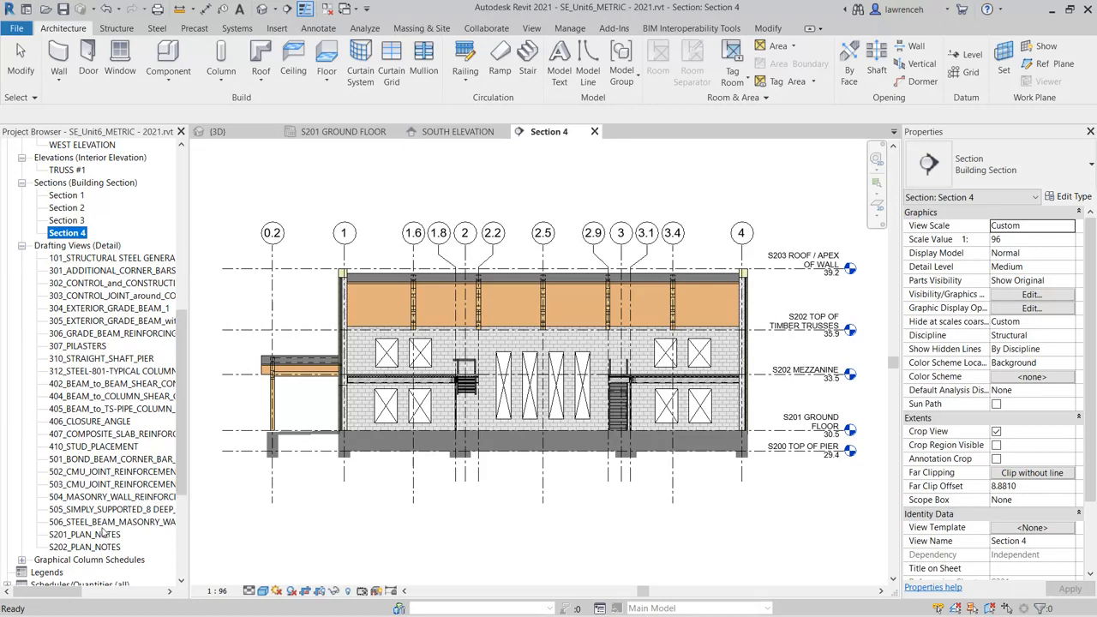
pyautogui.doubleClick(112, 522)
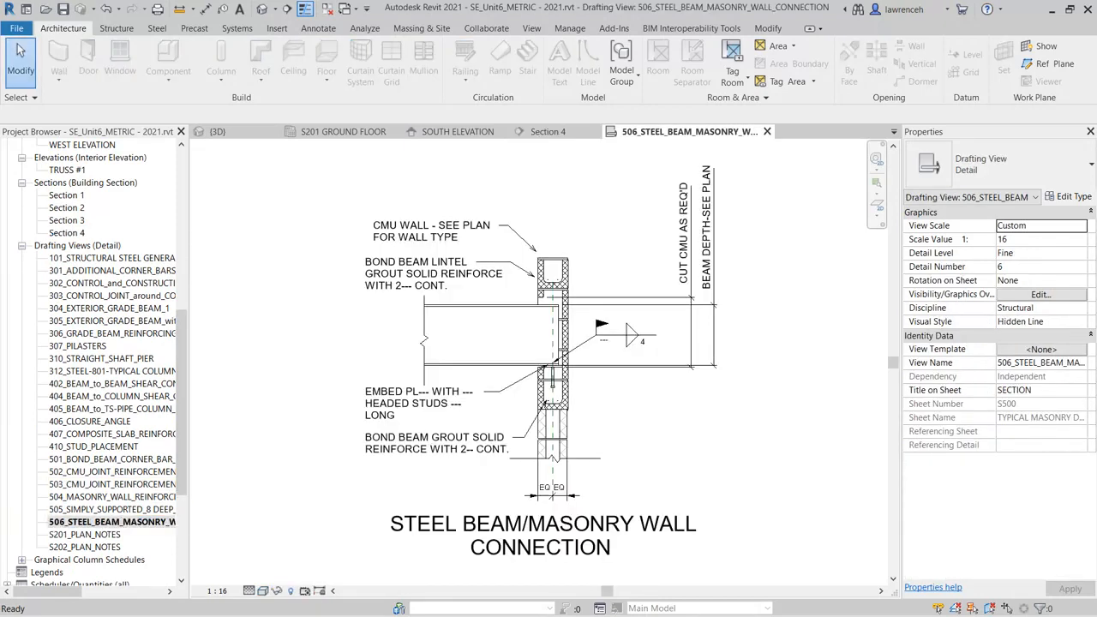